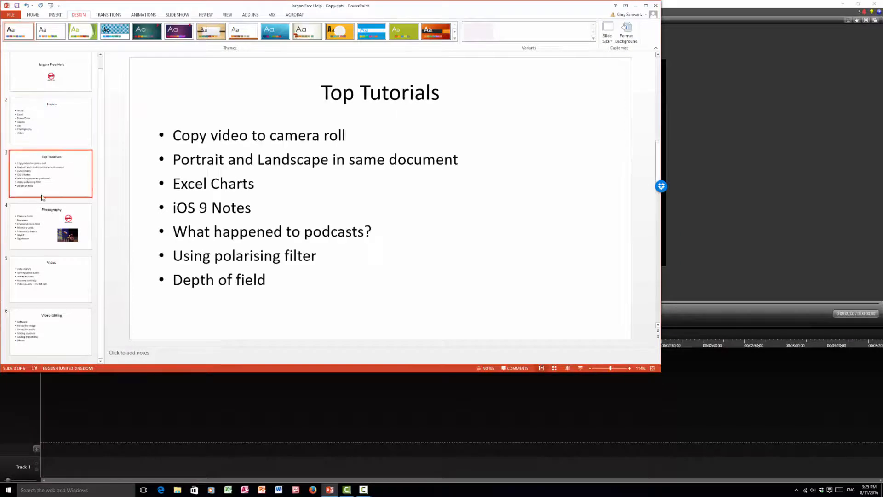
- Select the slide 4 thumbnail to display the Photography slide with its camera topics
{"action": "left_click", "coordinate": [51, 226]}
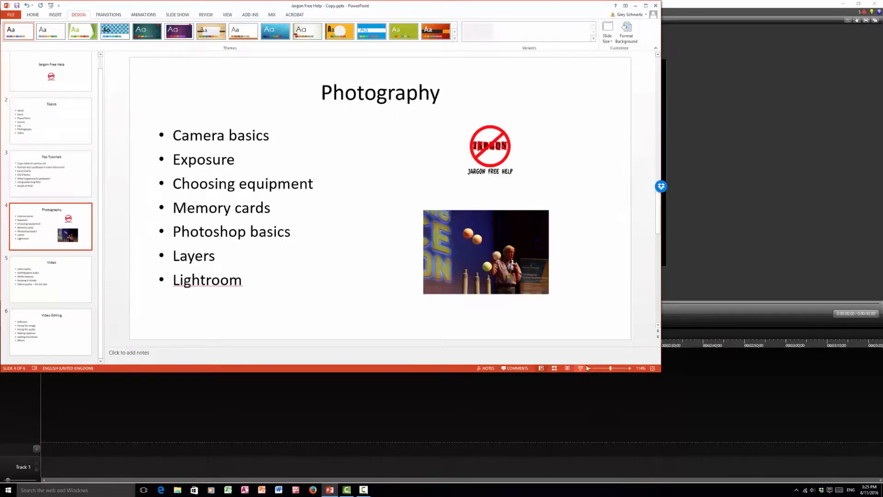
{"action": "left_click", "coordinate": [554, 367]}
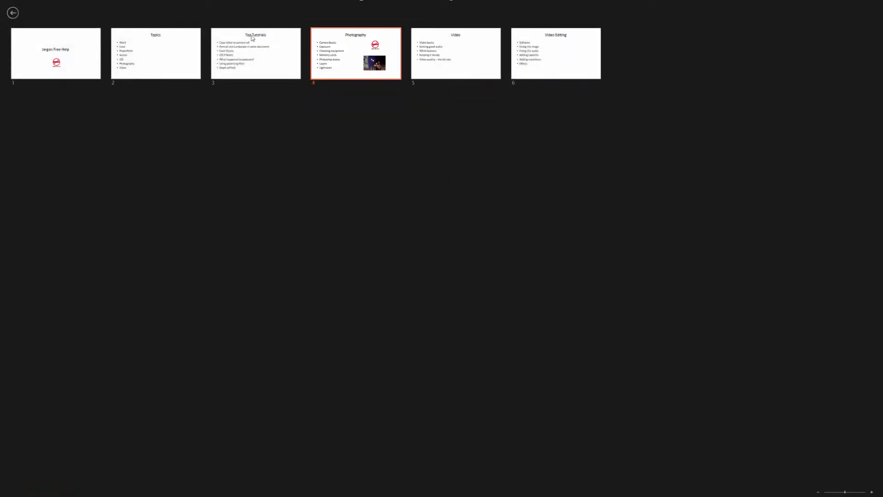